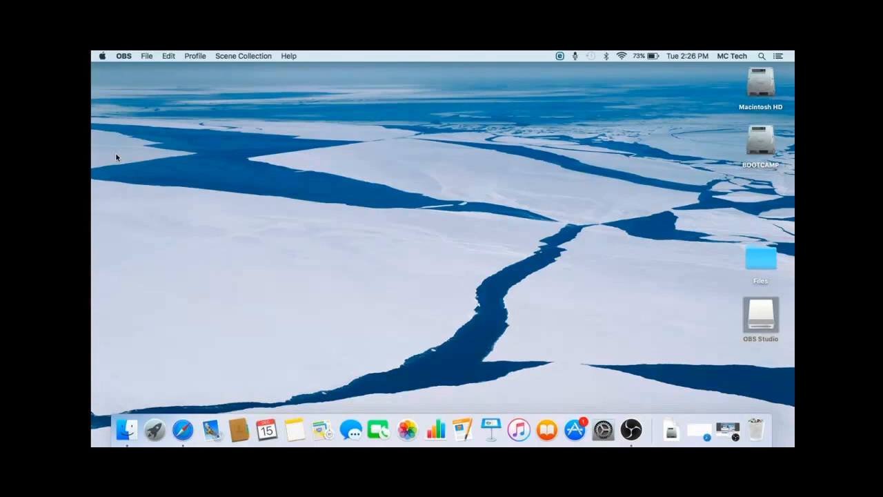
pyautogui.moveTo(529, 127)
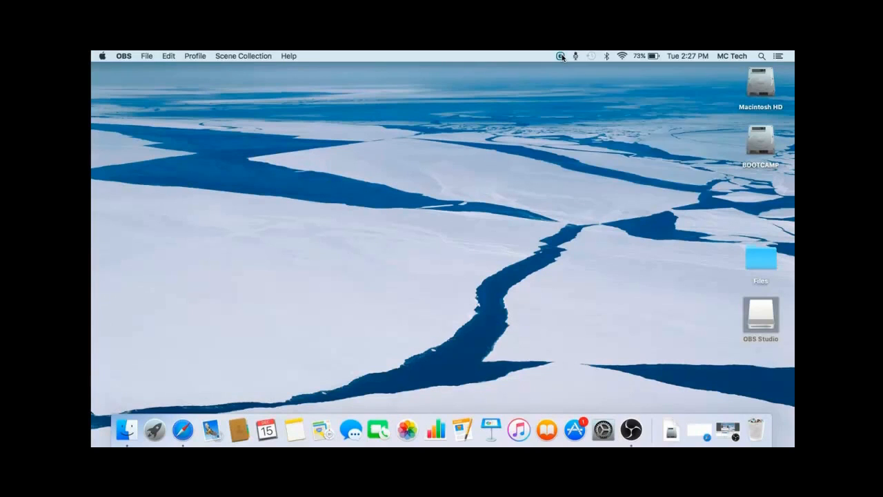
# Show ESET Cyber Security's quick options menu from the macOS menu bar icon
pyautogui.click(560, 55)
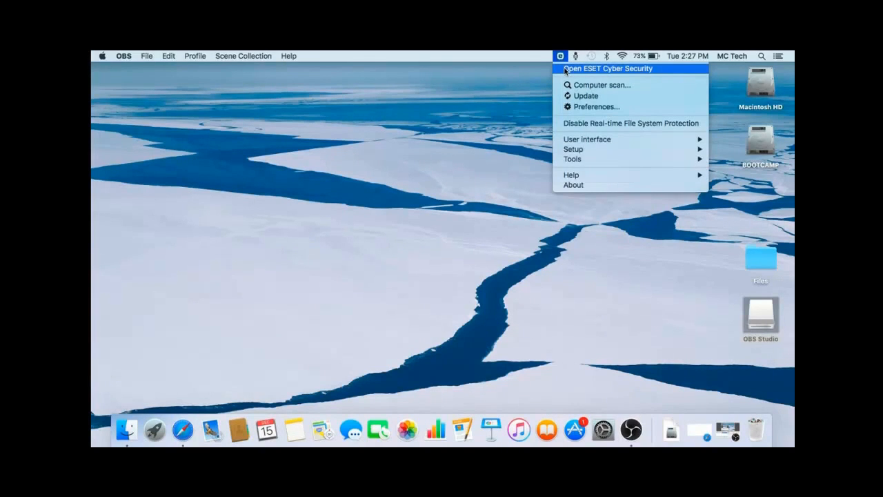
# Reach the Manage License dialog from the main window's Help and support page
pyautogui.click(614, 69)
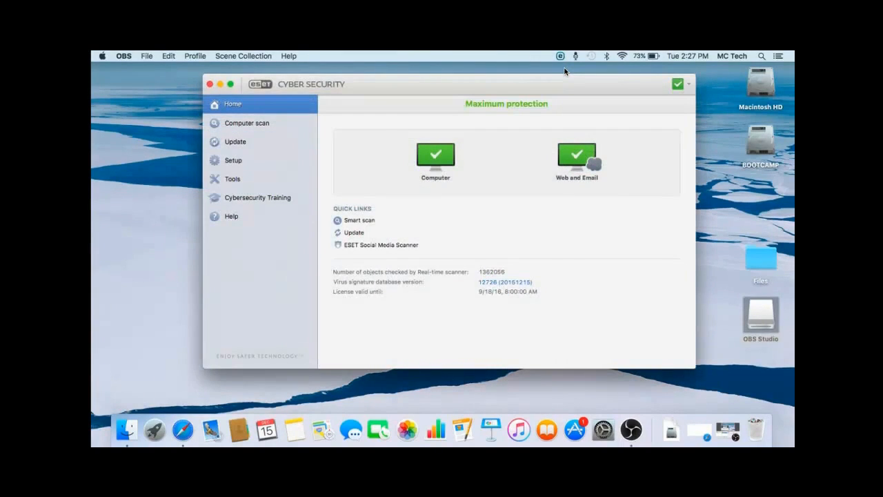
pyautogui.moveTo(259, 228)
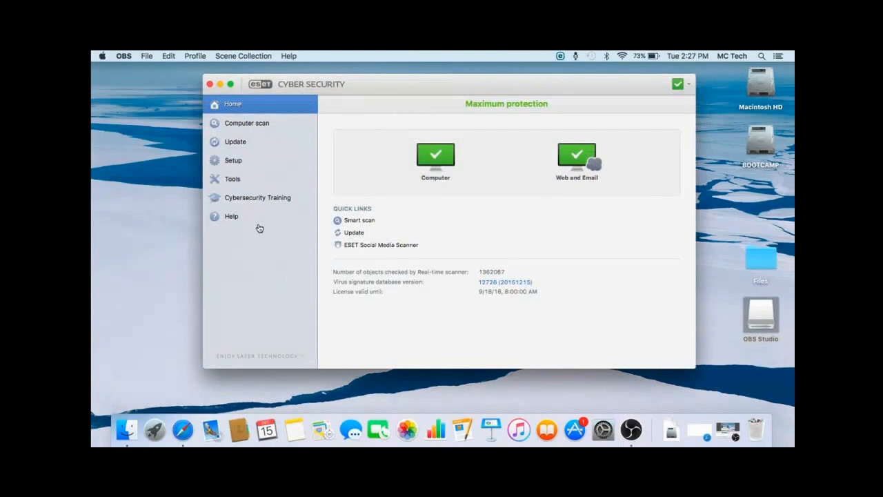
pyautogui.click(231, 215)
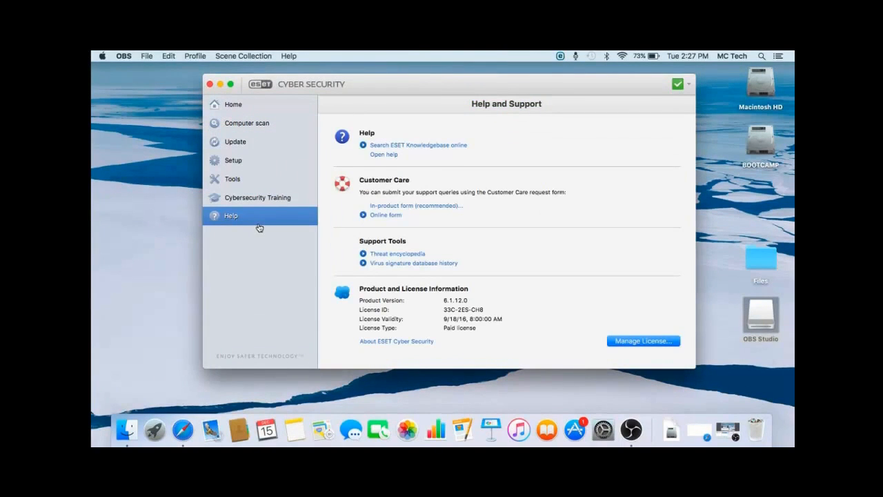
pyautogui.moveTo(656, 353)
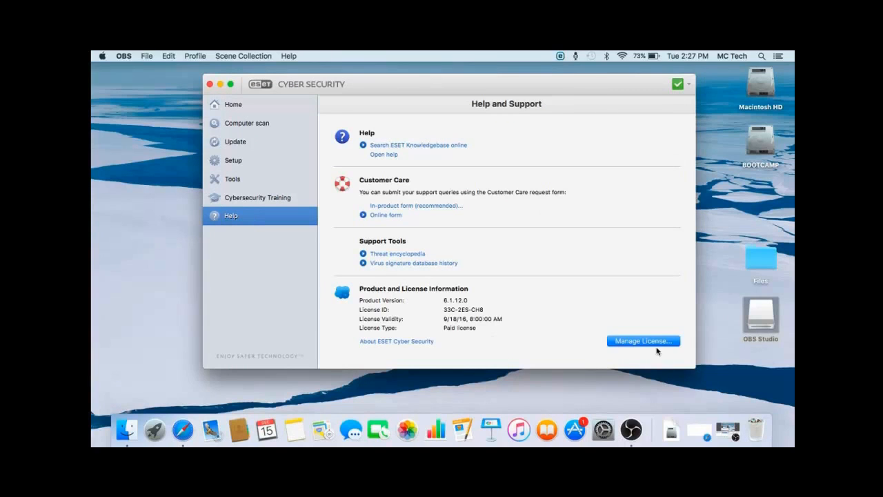
pyautogui.click(642, 339)
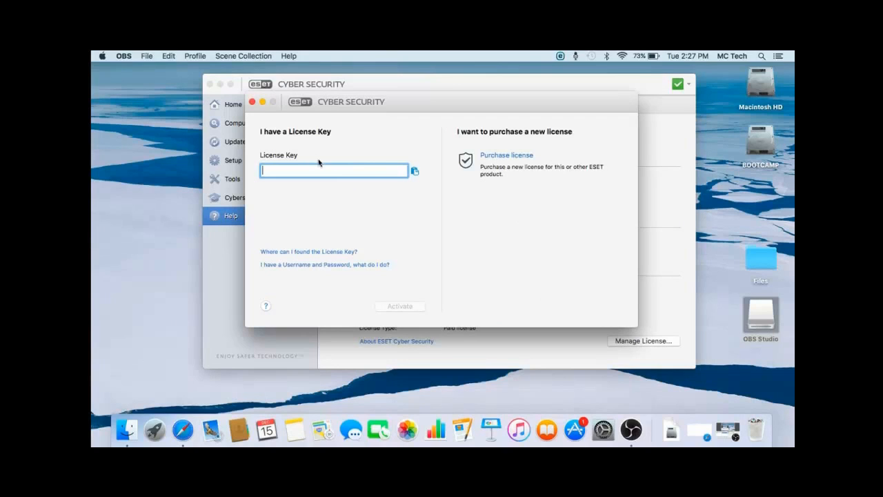
pyautogui.write('USA')
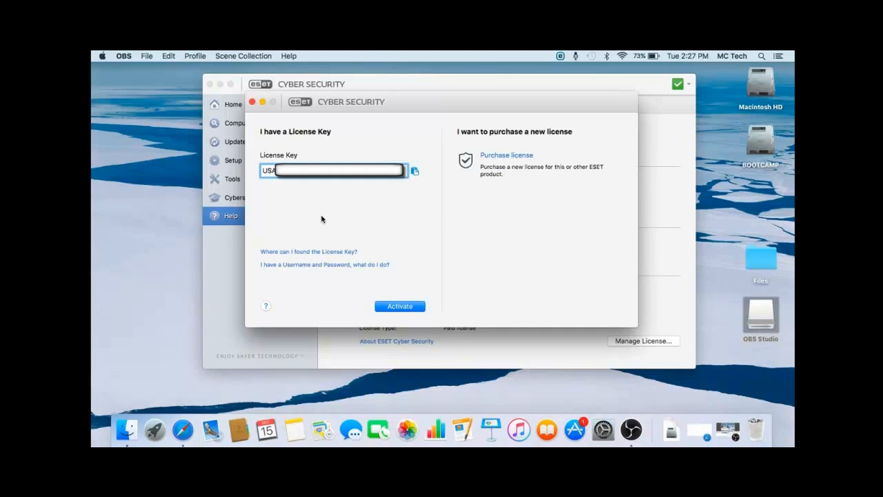
pyautogui.moveTo(375, 182)
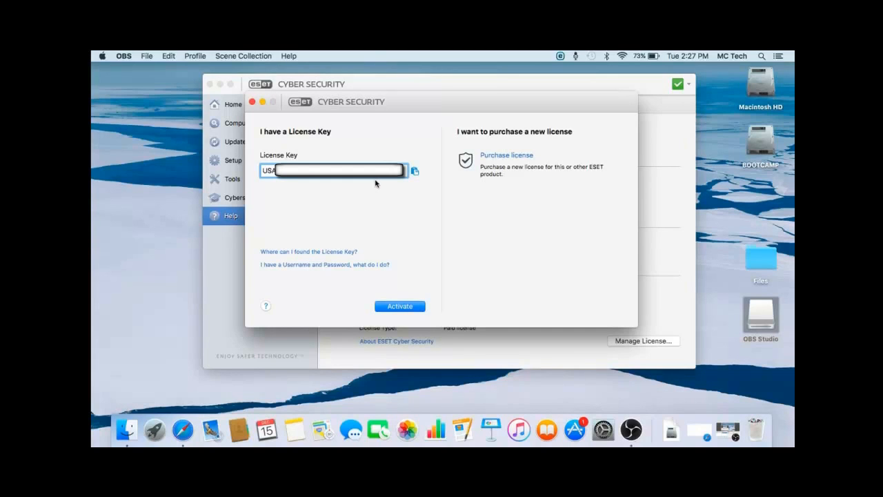